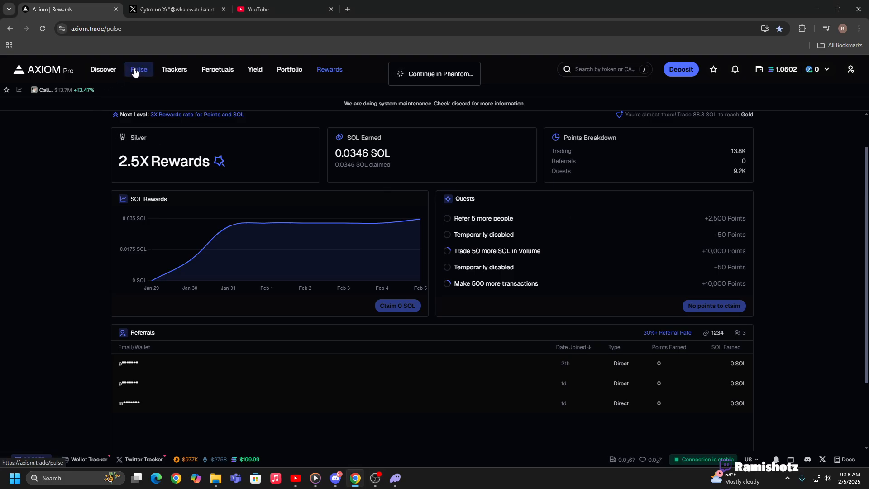
Switch from the Rewards overview to the Pulse token feed.
click(139, 70)
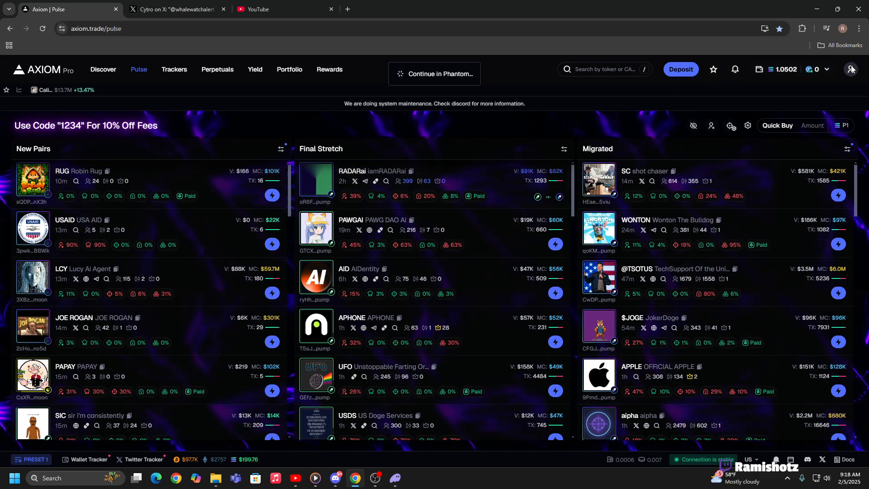
Request the recovery key and attempt the Connect with Phantom security check twice.
click(848, 69)
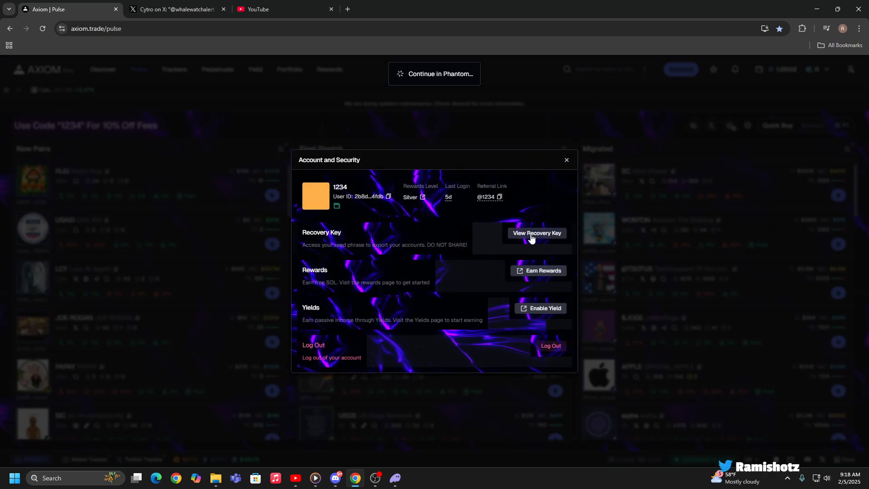
click(535, 232)
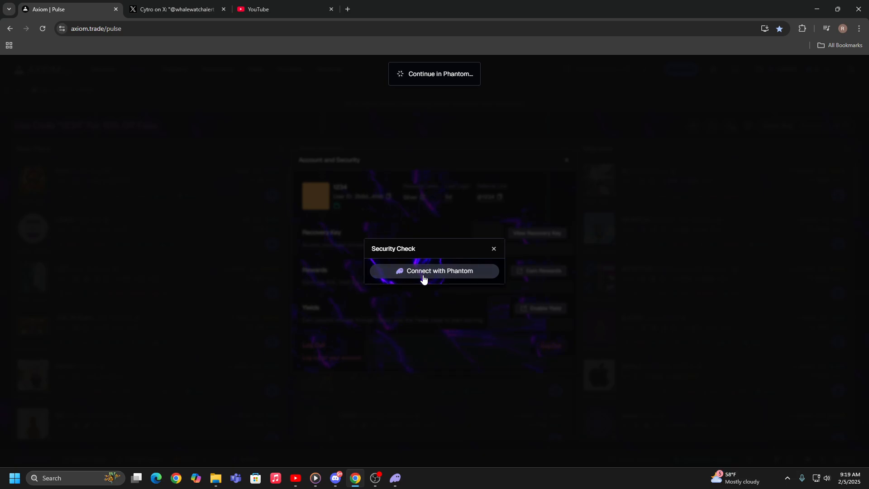
click(434, 270)
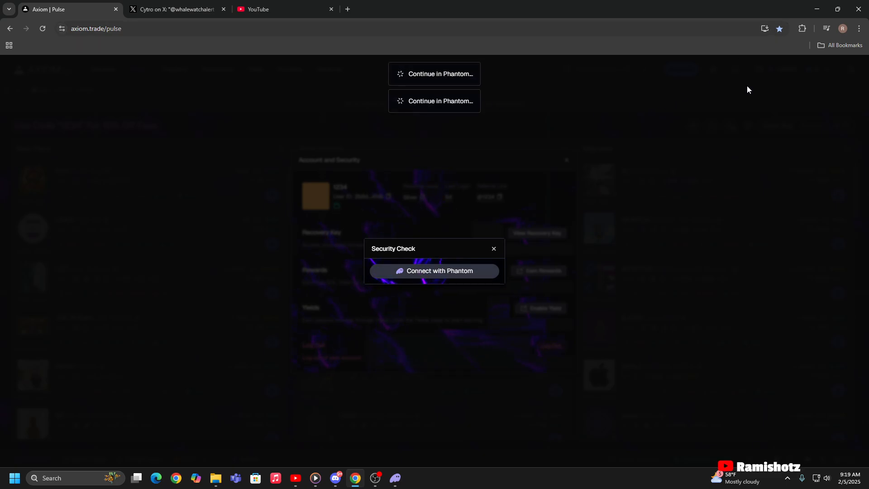
mouse_move(467, 272)
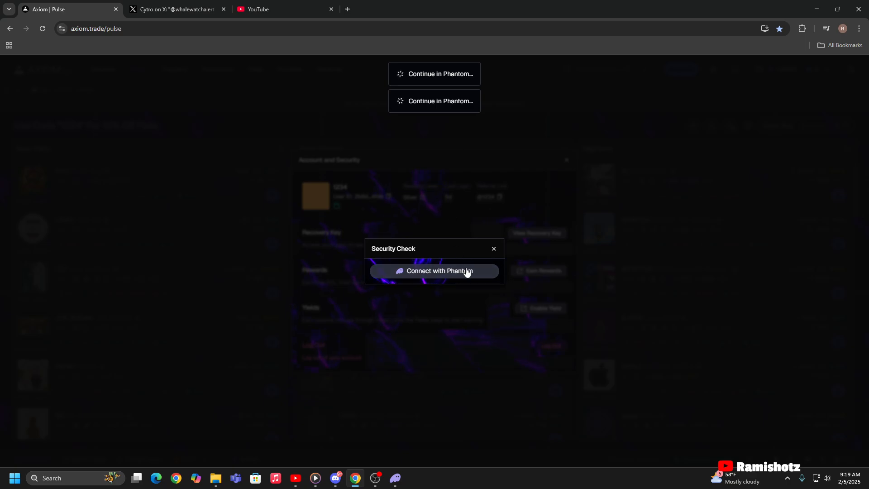
click(434, 270)
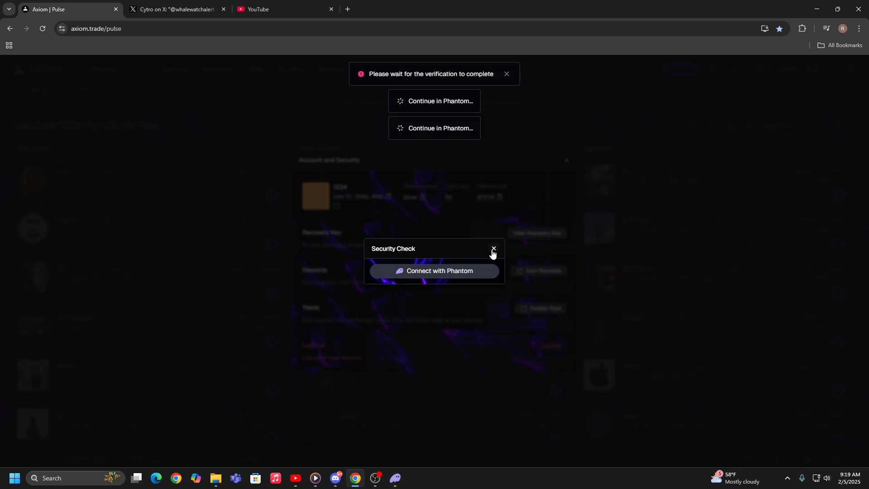
Dismiss the security check and bring Account and Security back up from the profile menu.
click(493, 249)
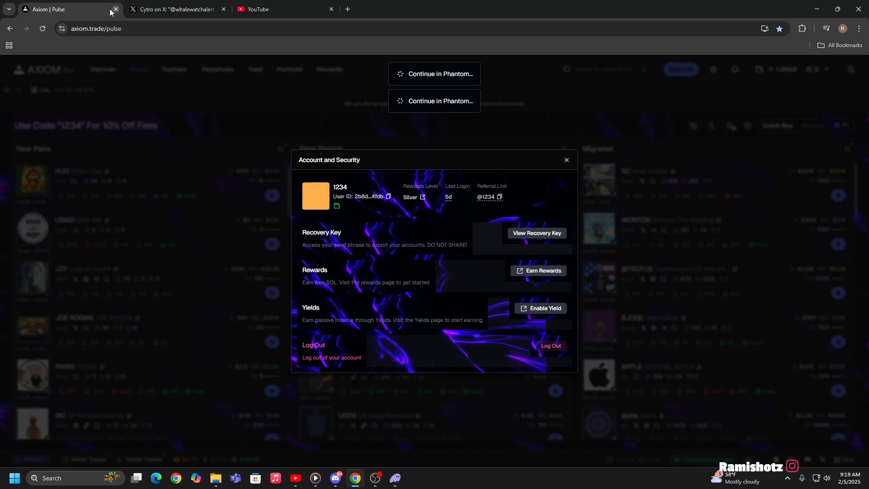
click(566, 160)
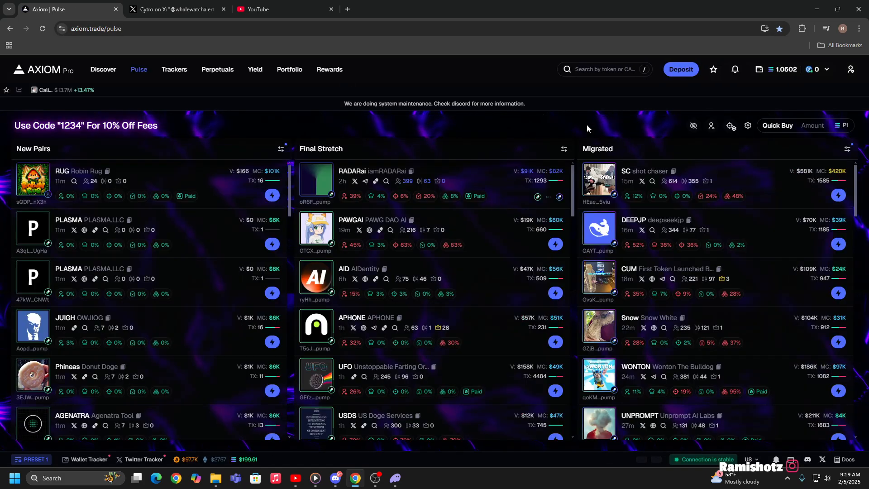
click(850, 69)
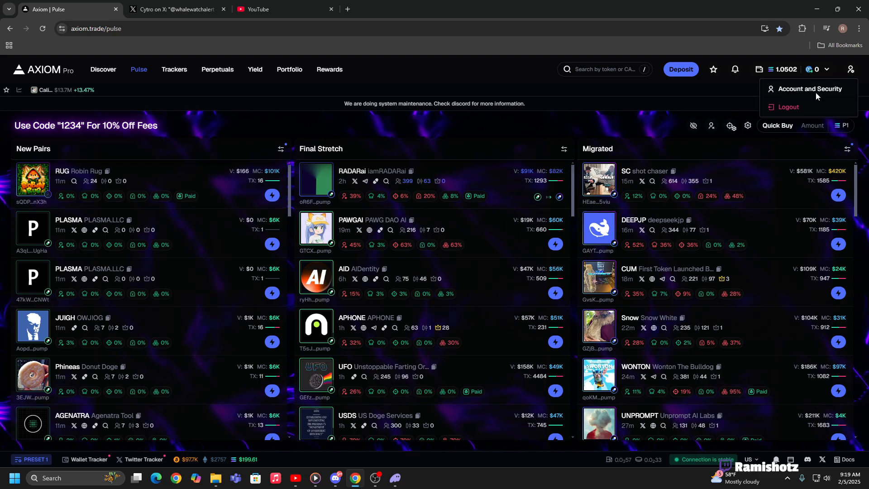
click(809, 87)
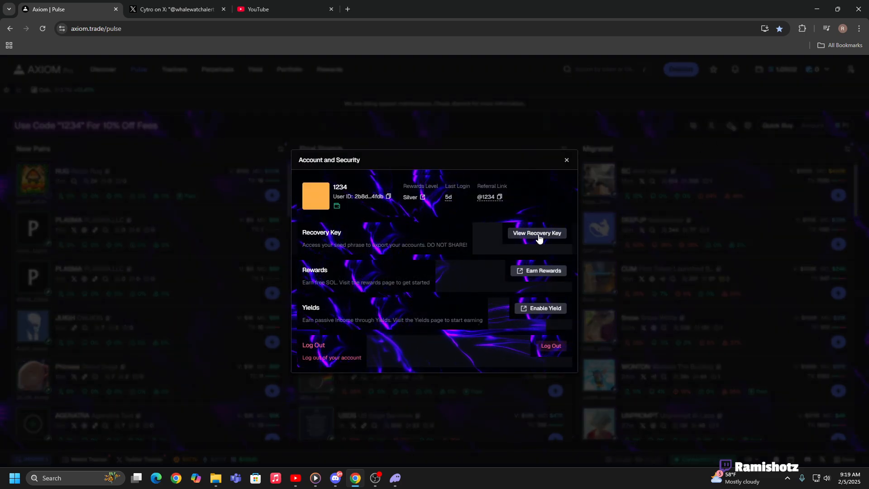
Request the recovery key again, triggering Phantom's password unlock prompt.
click(535, 233)
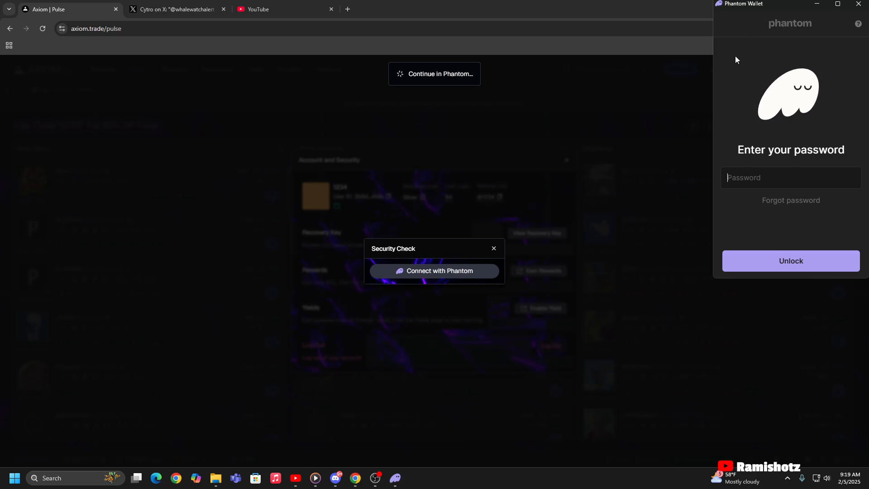
mouse_move(783, 164)
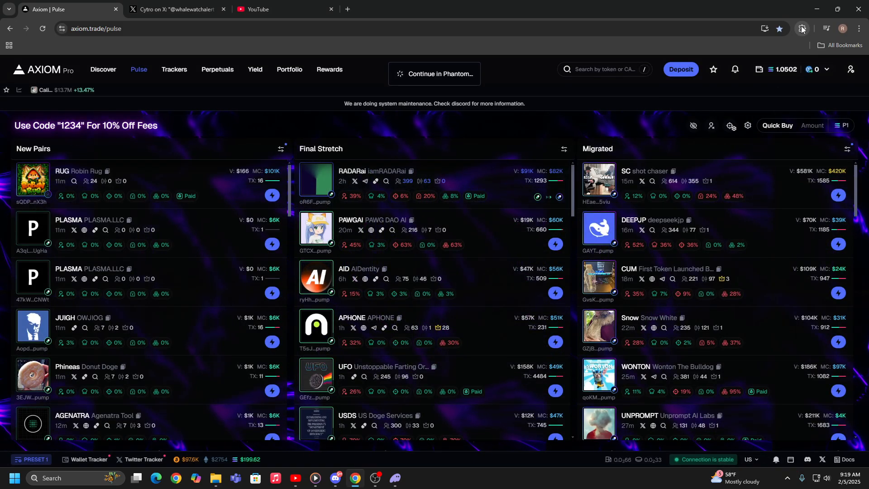
click(801, 28)
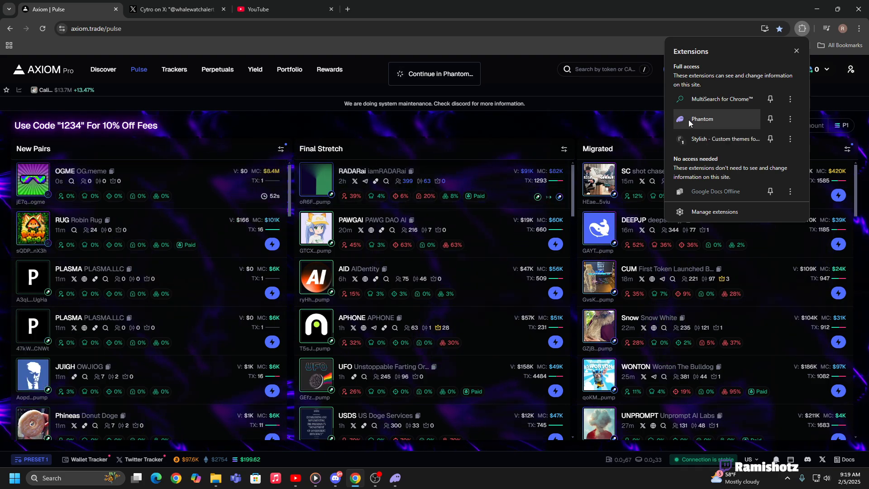
click(801, 28)
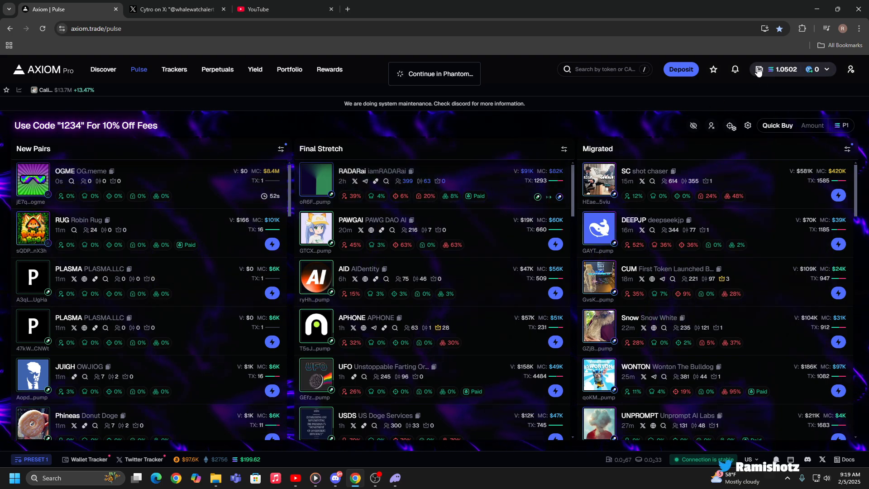